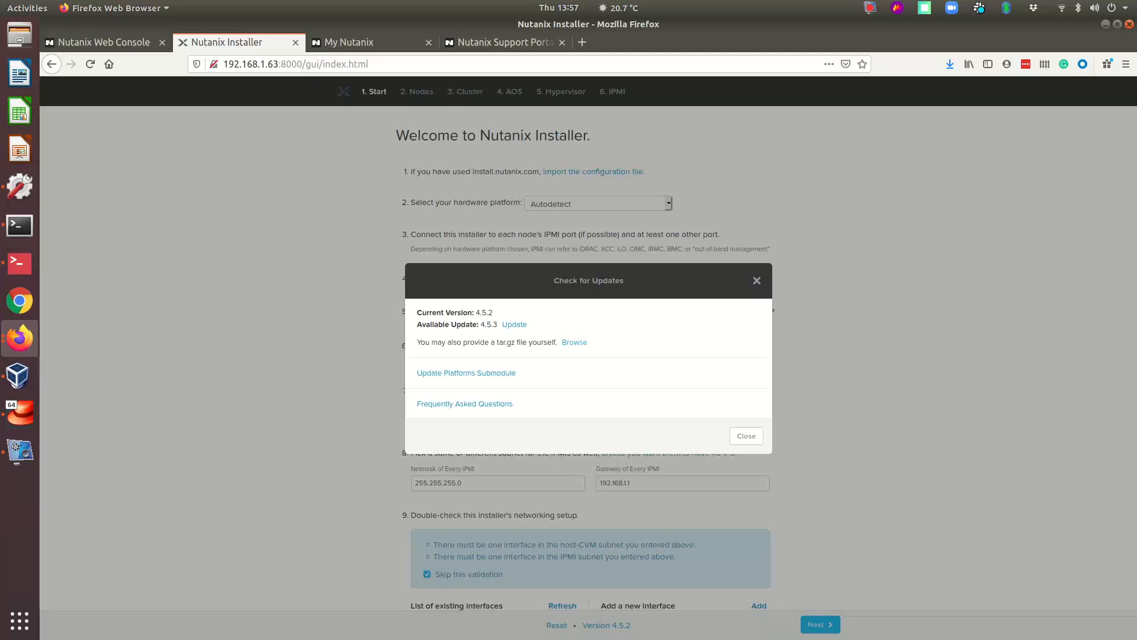
{"action": "mouse_move", "coordinate": [505, 42]}
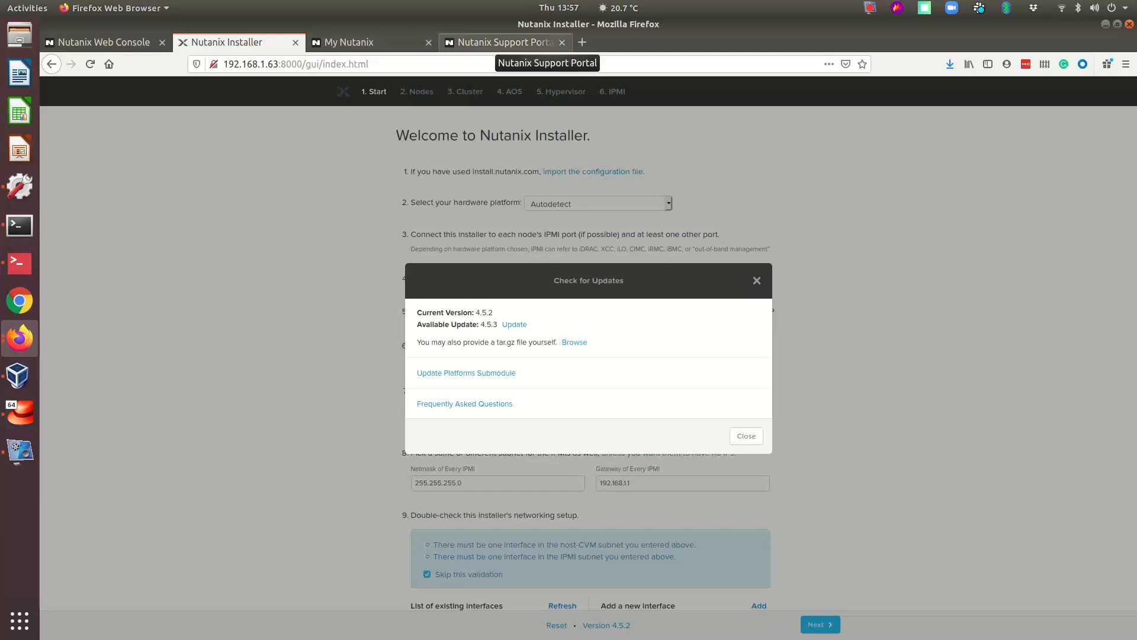
Review the Foundation 4.5.3 downloads on the portal, then request the installer update to 4.5.3
{"action": "left_click", "coordinate": [500, 42]}
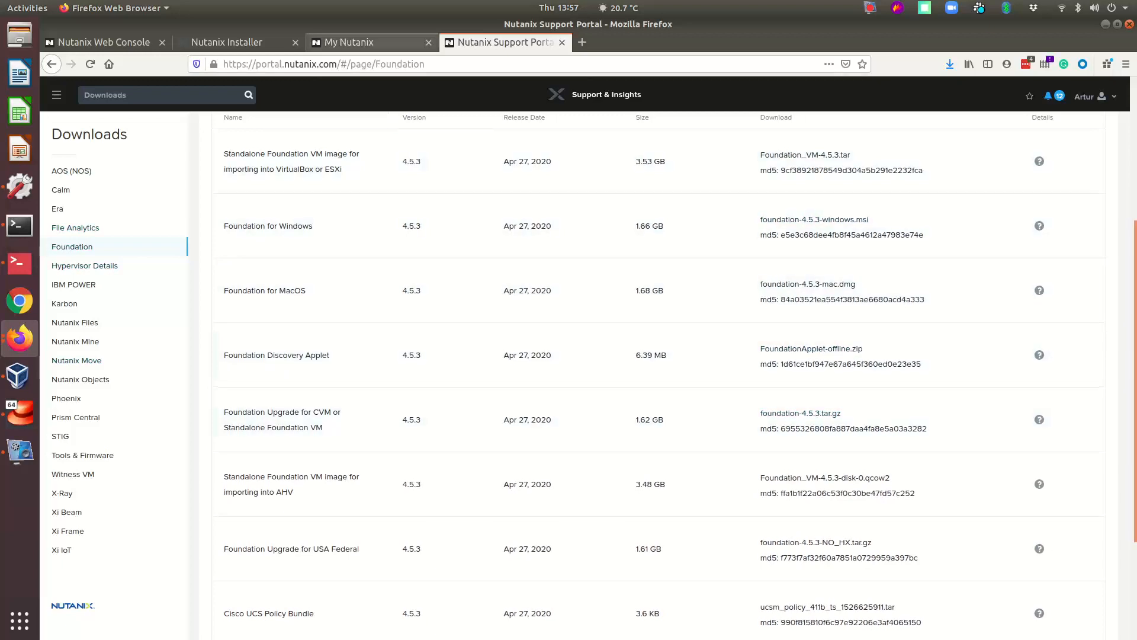
{"action": "left_click", "coordinate": [239, 42]}
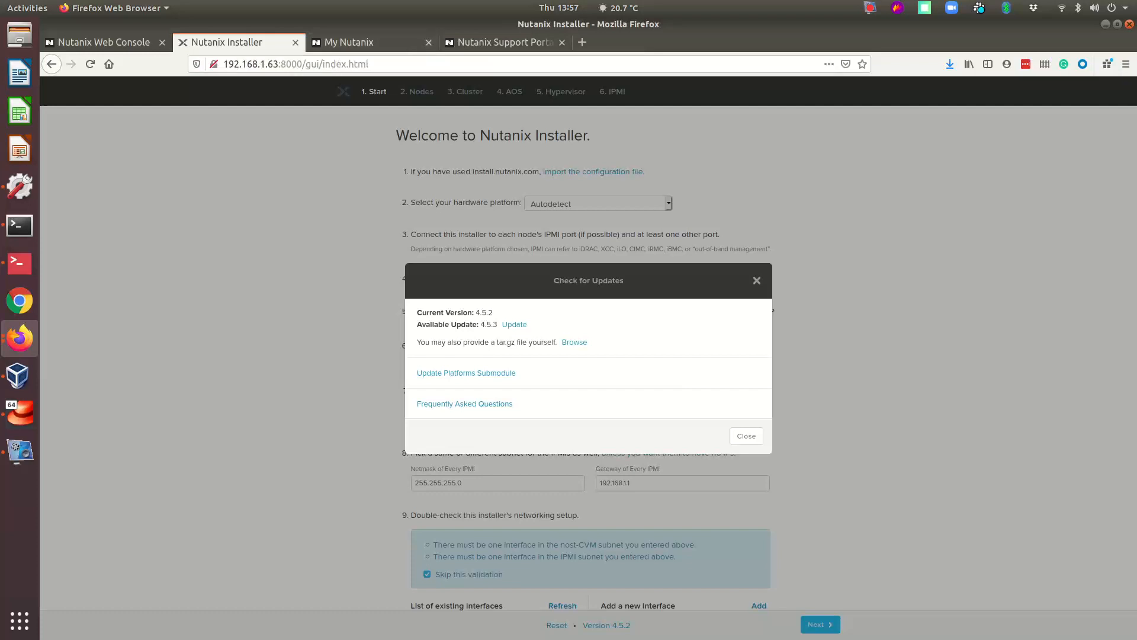
{"action": "left_click", "coordinate": [512, 325]}
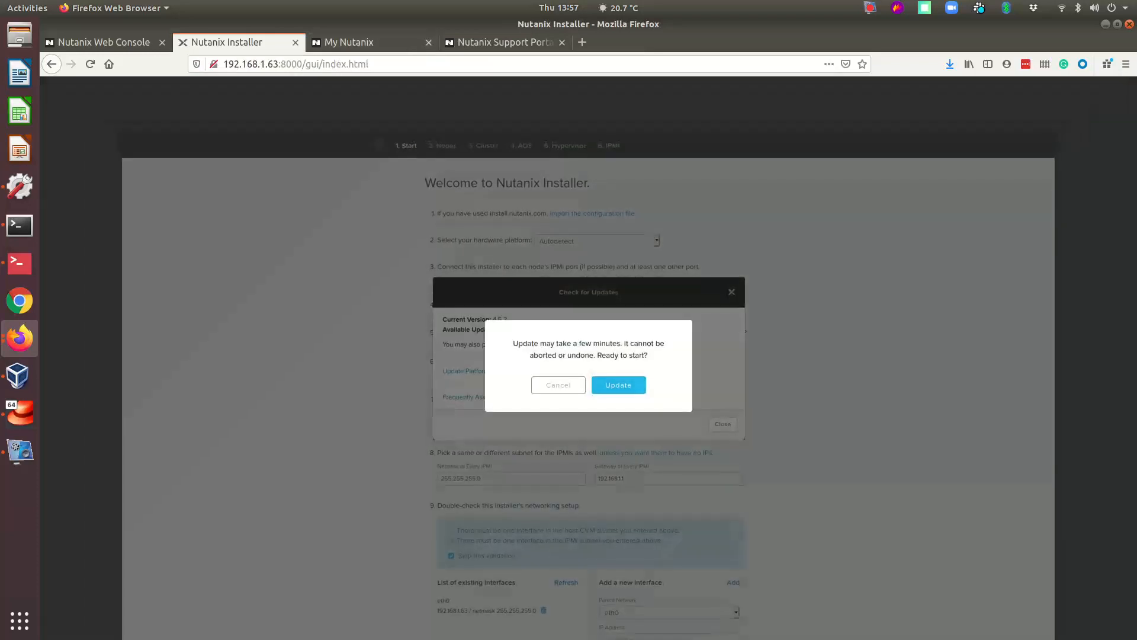
Confirm the irreversible update so the 4.5.3 installation runs, awaiting the page refresh
{"action": "left_click", "coordinate": [617, 384]}
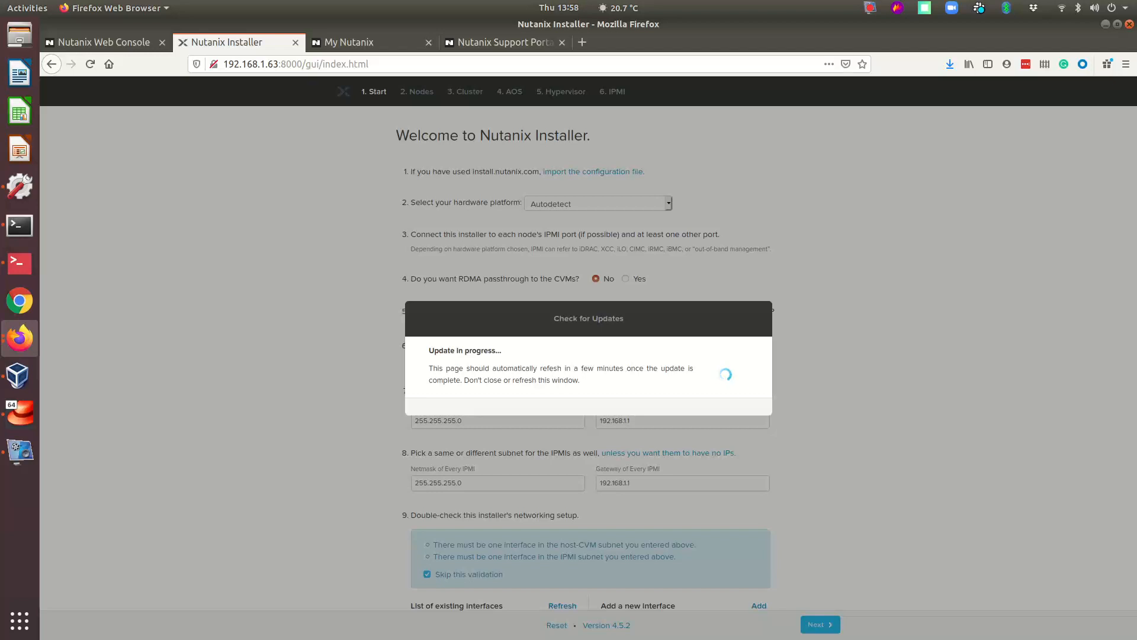
{"action": "left_click", "coordinate": [868, 7]}
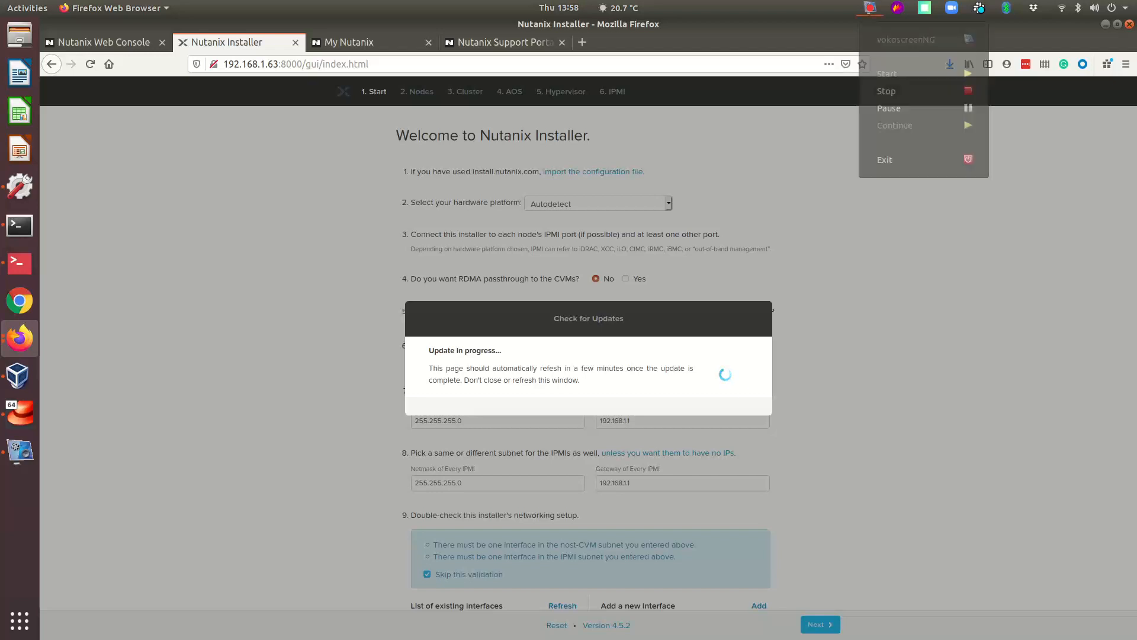